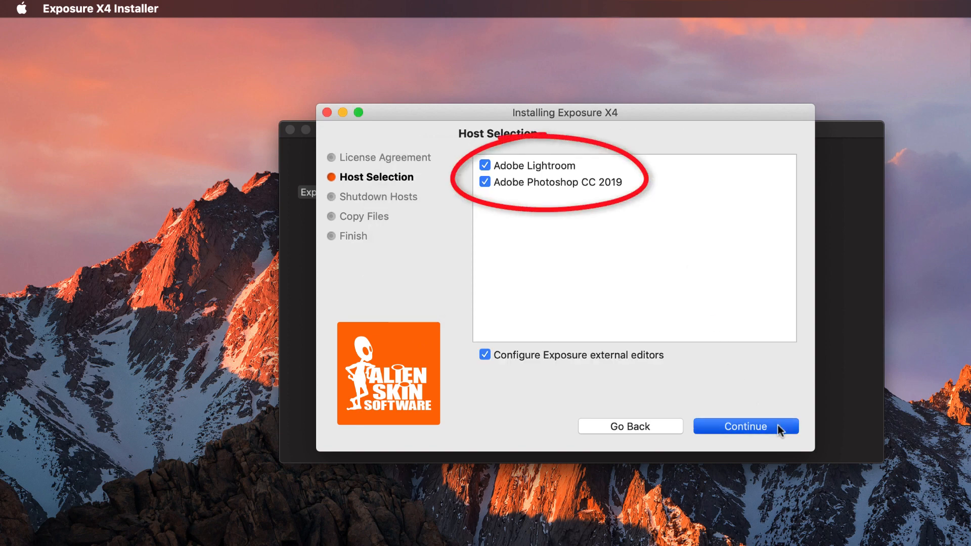
Install Exposure X4 for Lightroom and Photoshop CC 2019 and finish the installer.
left_click(746, 426)
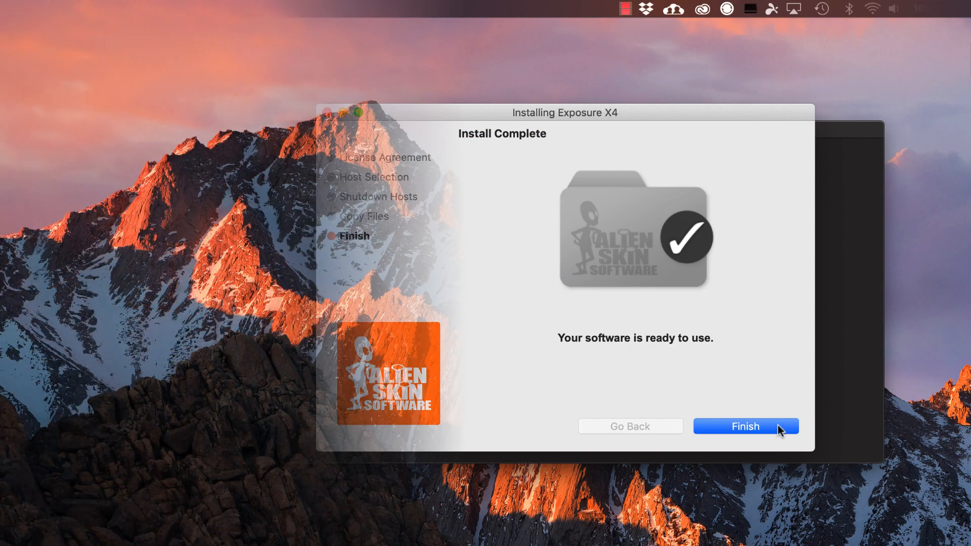
left_click(746, 426)
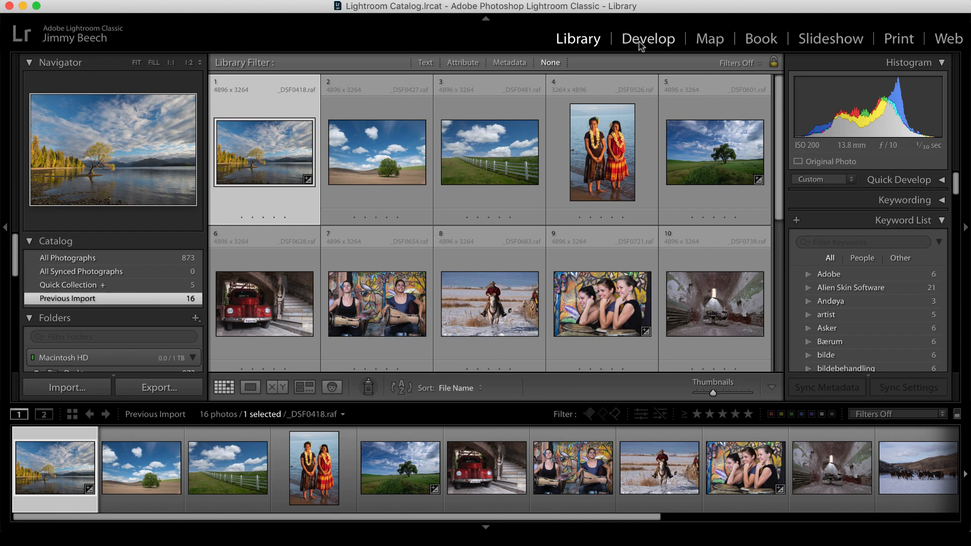
In Develop, select the lake-tree, tree-on-hill, fence field and lone-tree field photos together.
left_click(648, 39)
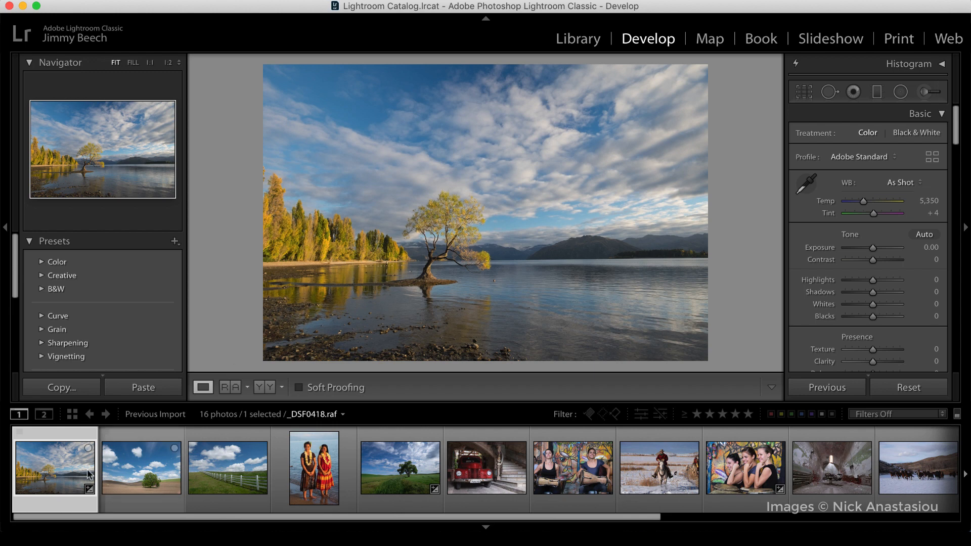
left_click(141, 467)
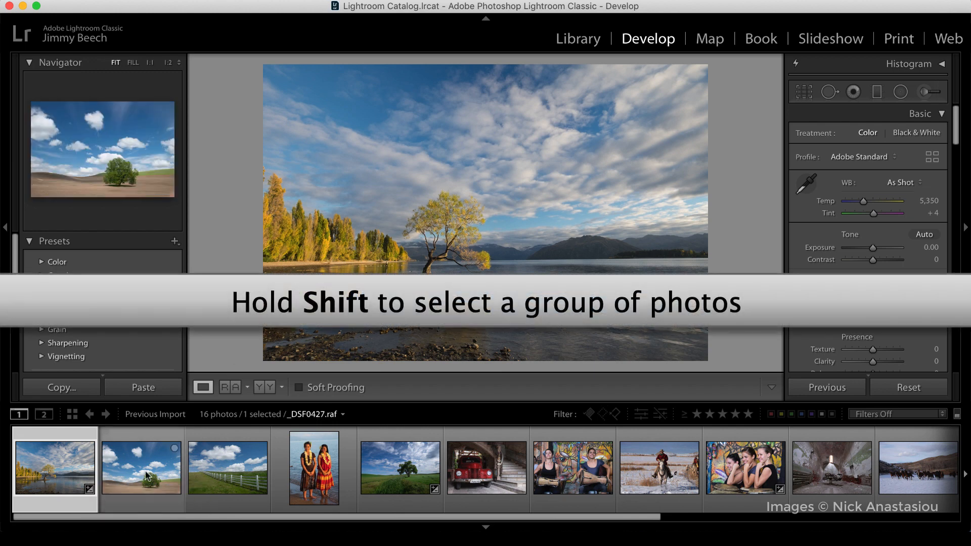
left_click(140, 468)
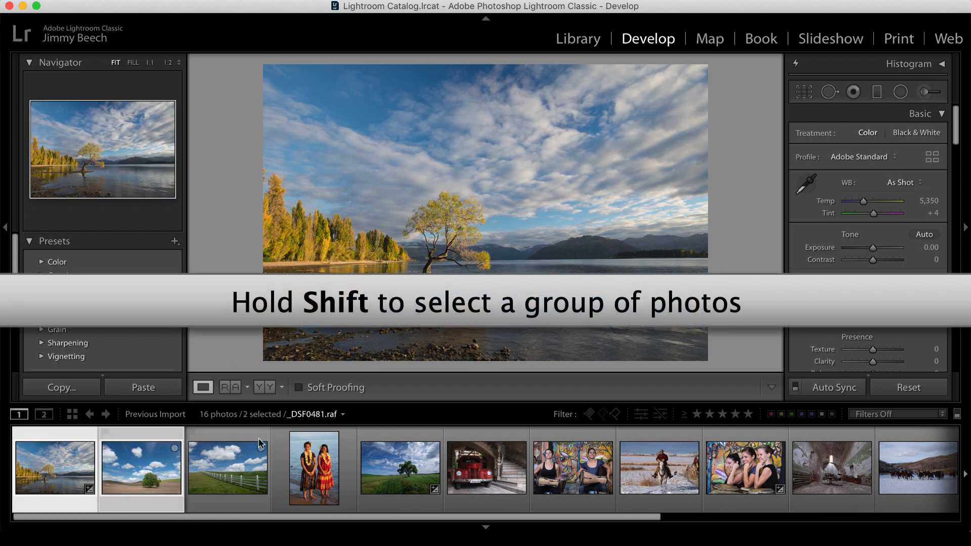
left_click(312, 468)
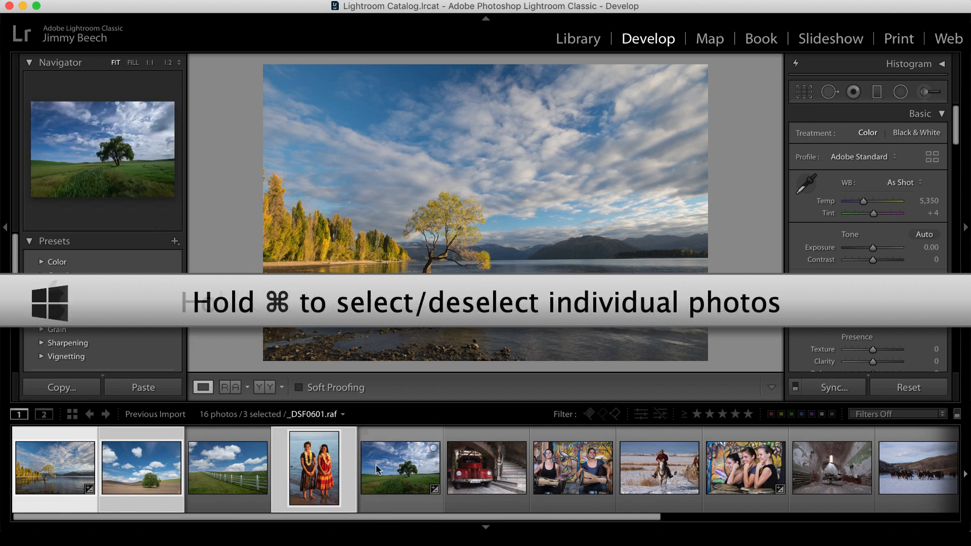
left_click(400, 467)
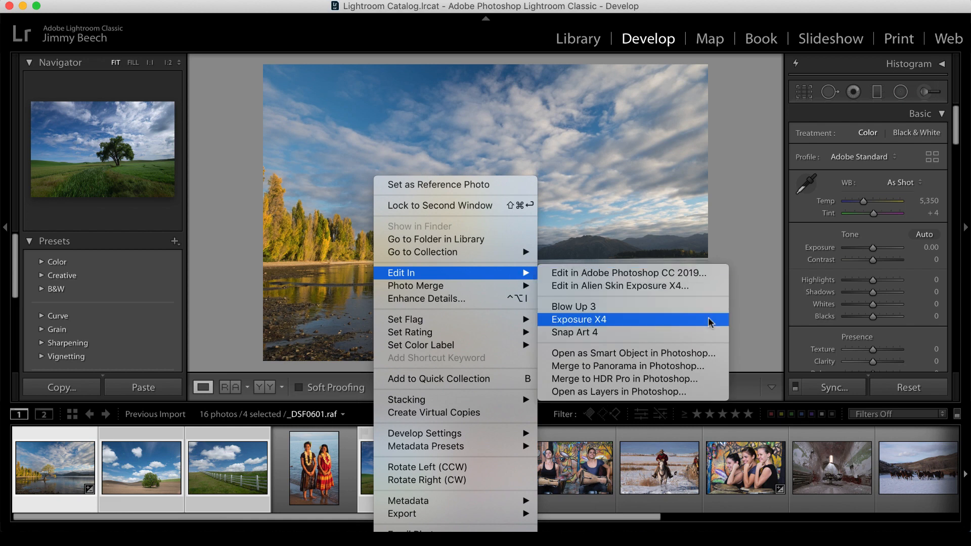
mouse_move(711, 322)
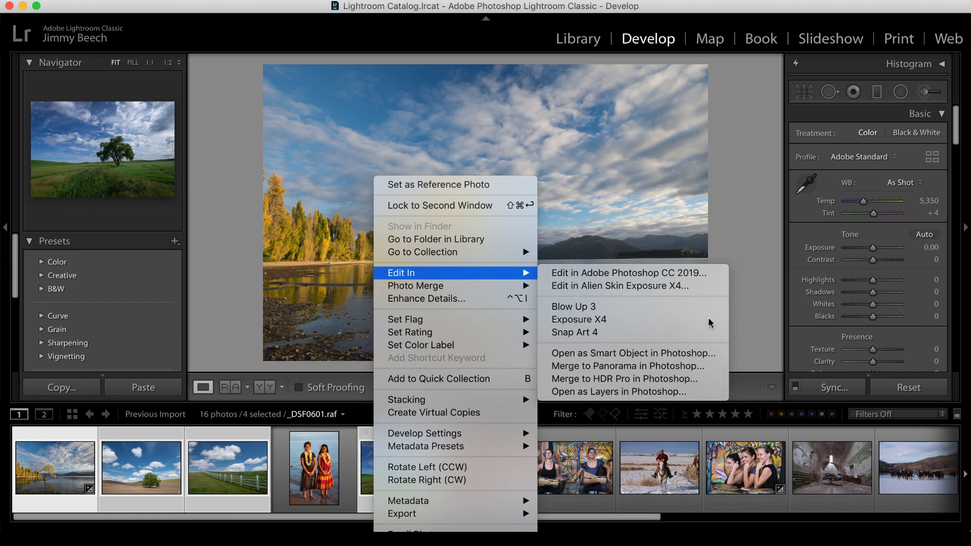
Edit the four photos in Exposure X4 as 16-bit TIFF copies with Lightroom adjustments.
left_click(601, 285)
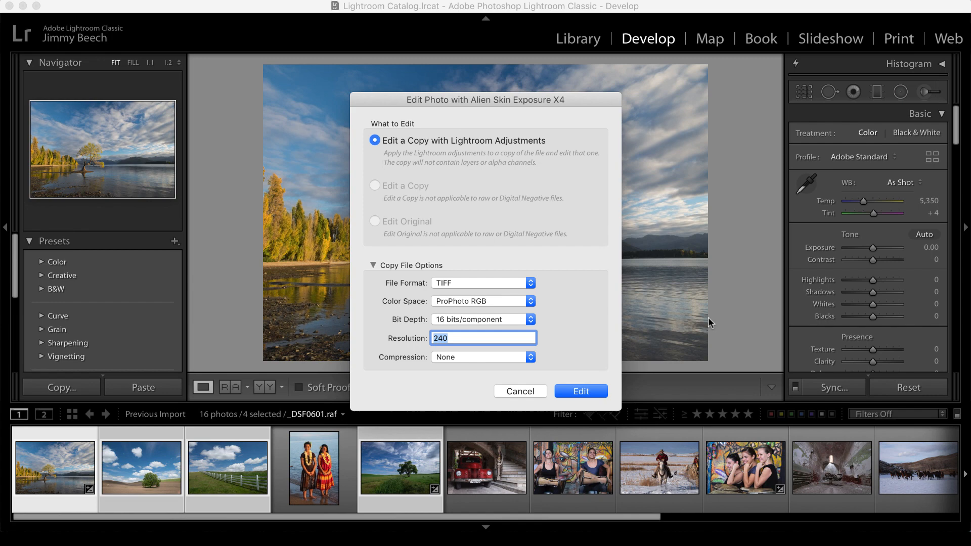
mouse_move(678, 344)
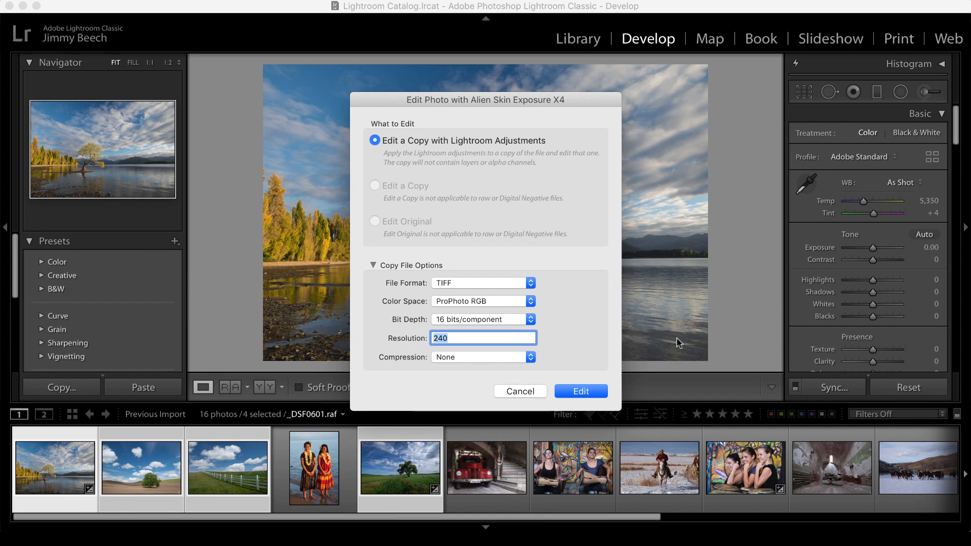
mouse_move(580, 392)
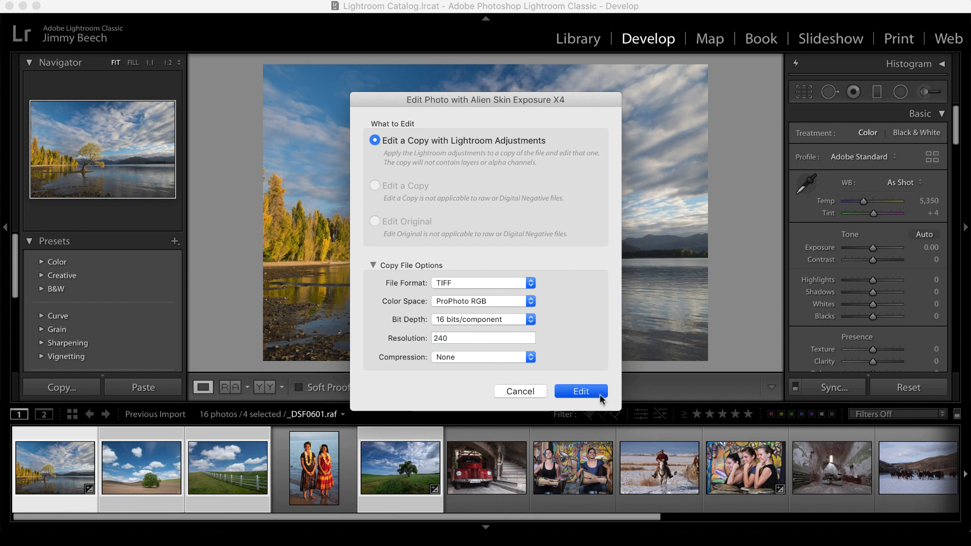
left_click(581, 390)
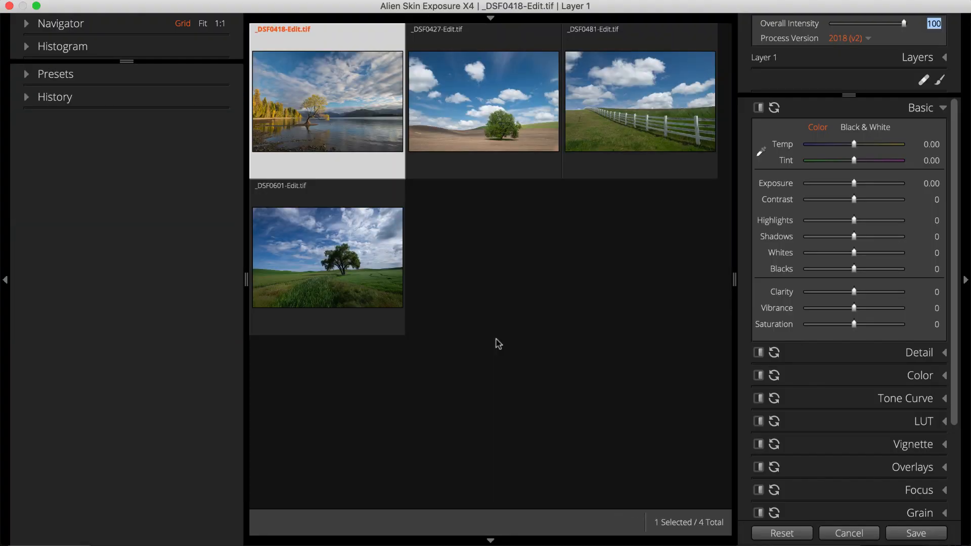
mouse_move(563, 409)
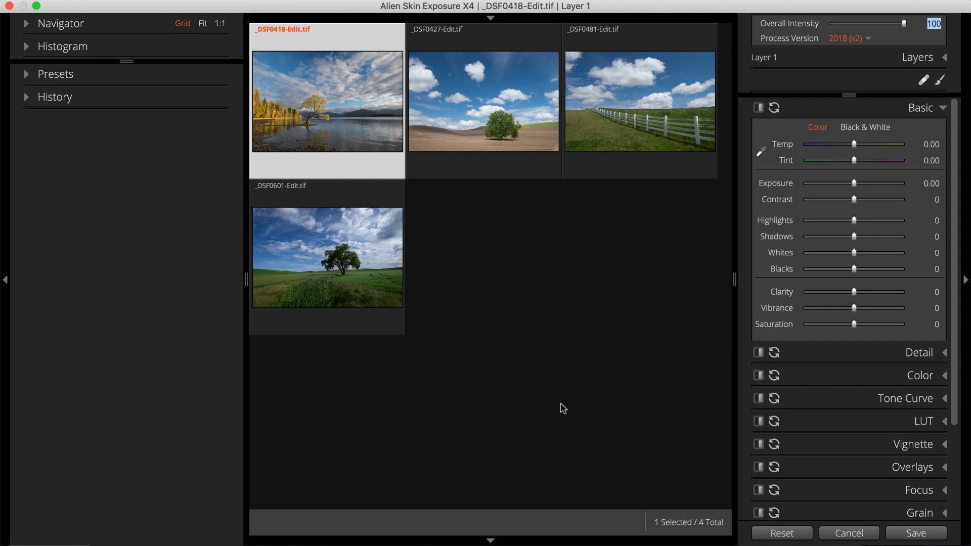
mouse_move(364, 122)
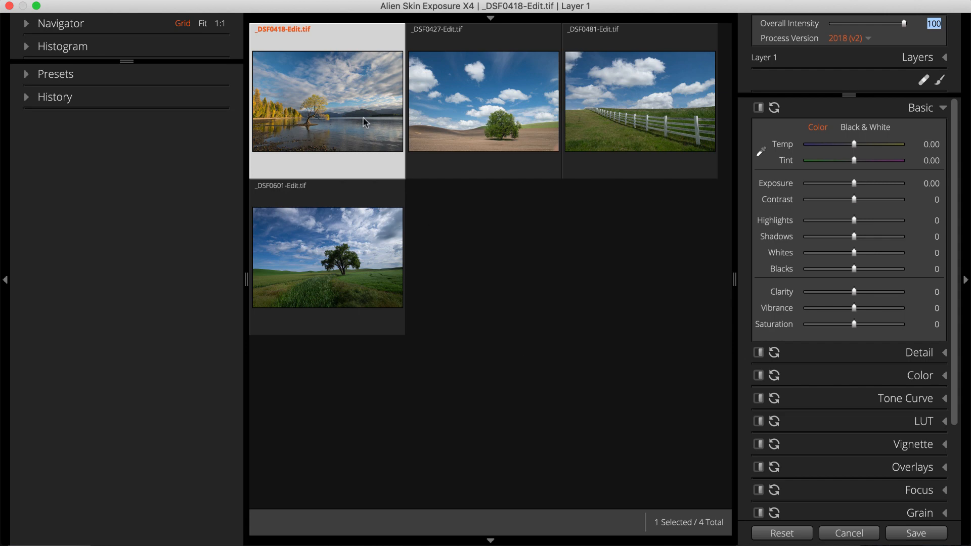
View the lake photo large and expand the Faded preset collection in the Presets panel.
left_click(203, 23)
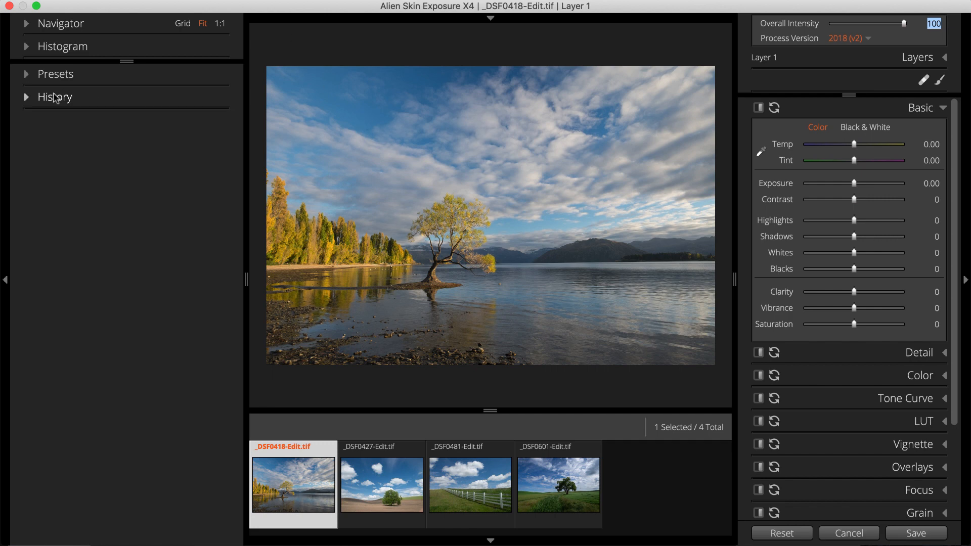
left_click(55, 74)
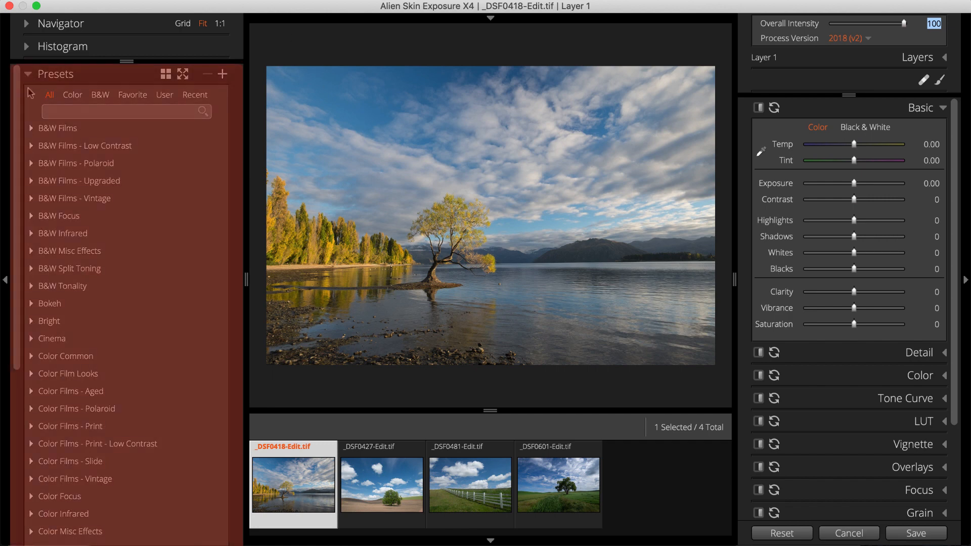
scroll("down", 3)
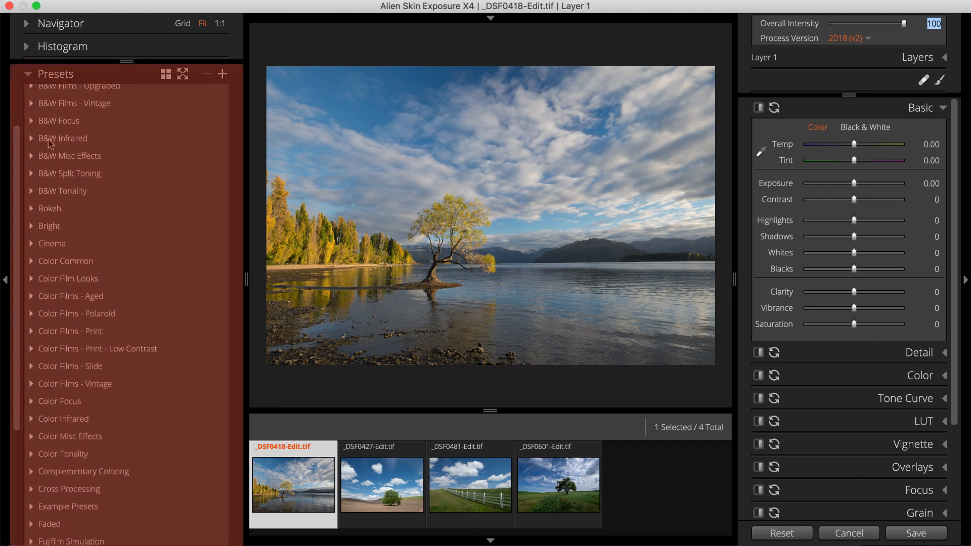
scroll("down", 3)
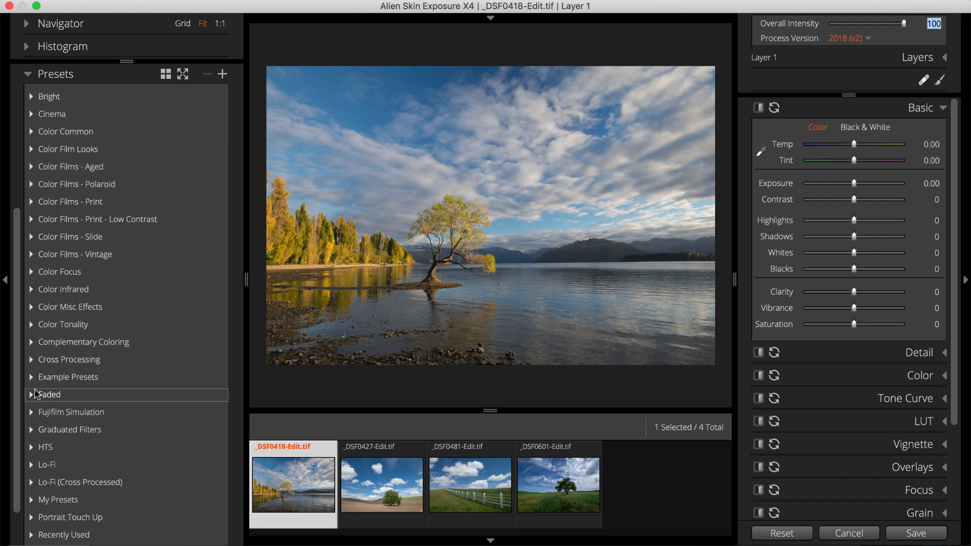
left_click(49, 395)
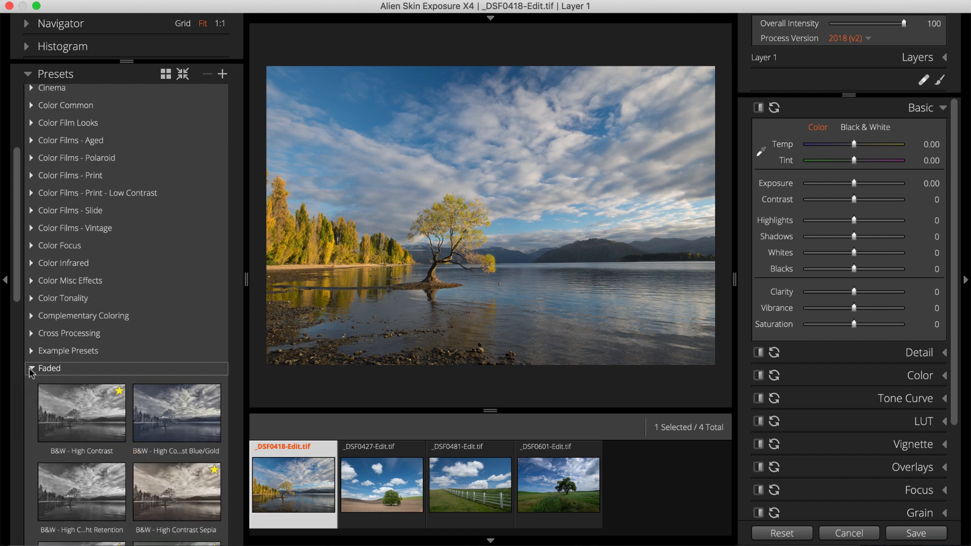
Try Soft Blue Glow, then apply the Low Saturation High Detail preset to the lake photo.
scroll("down", 3)
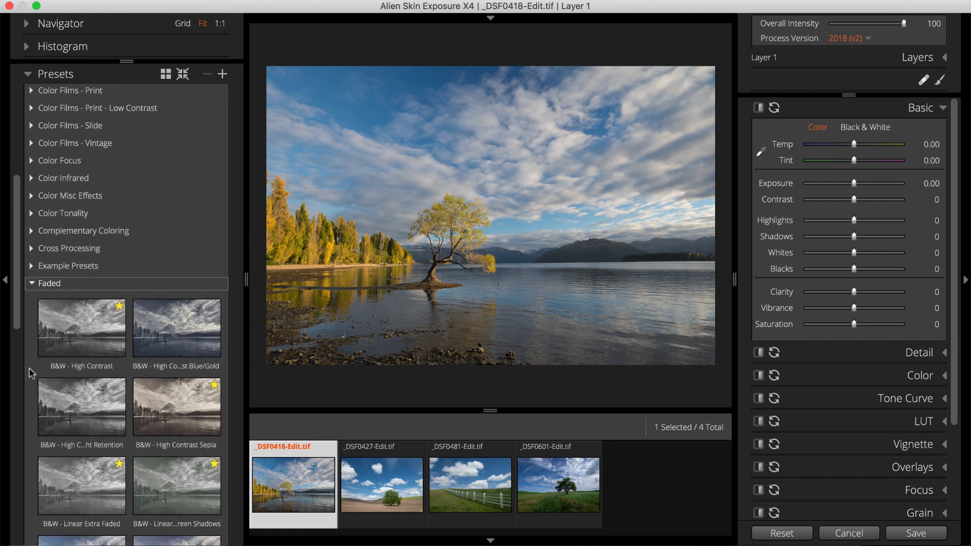
scroll("down", 3)
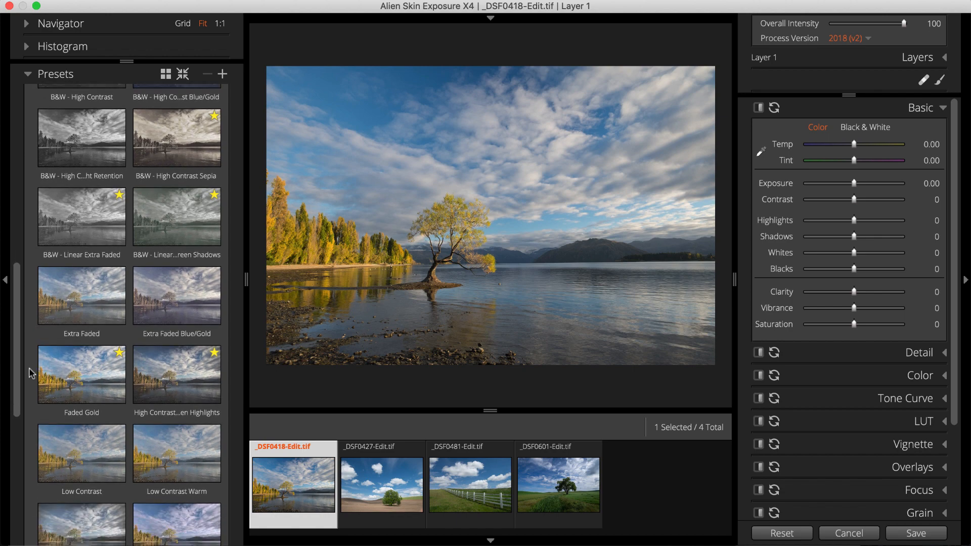
scroll("down", 3)
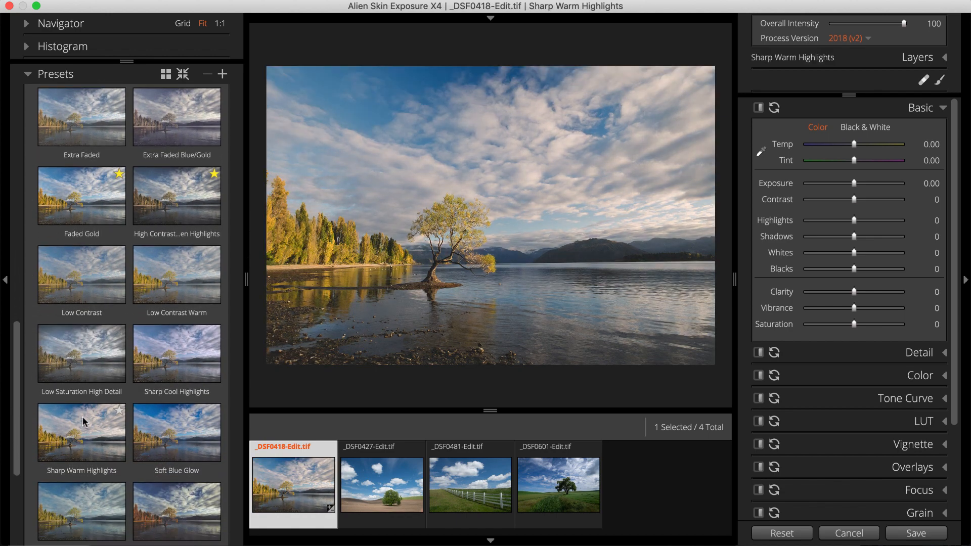
left_click(176, 432)
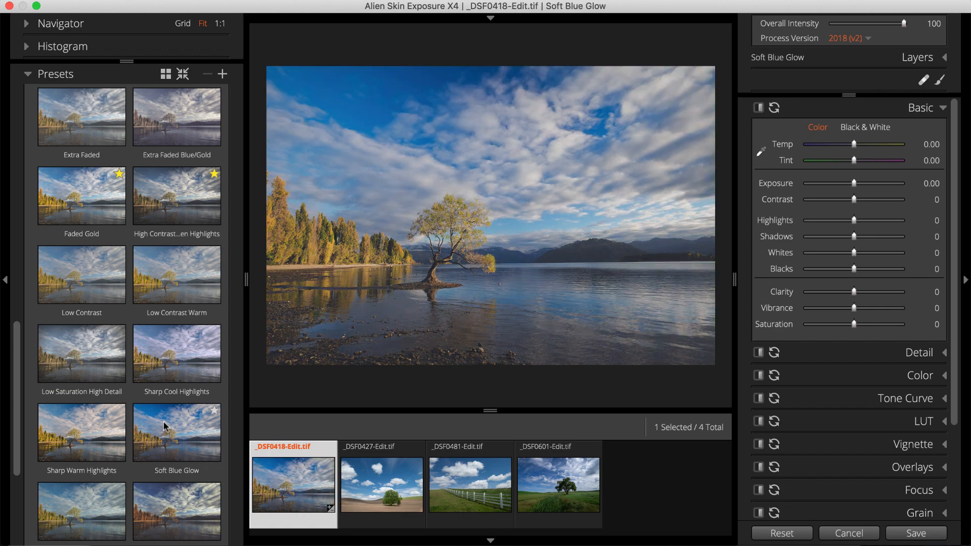
left_click(81, 354)
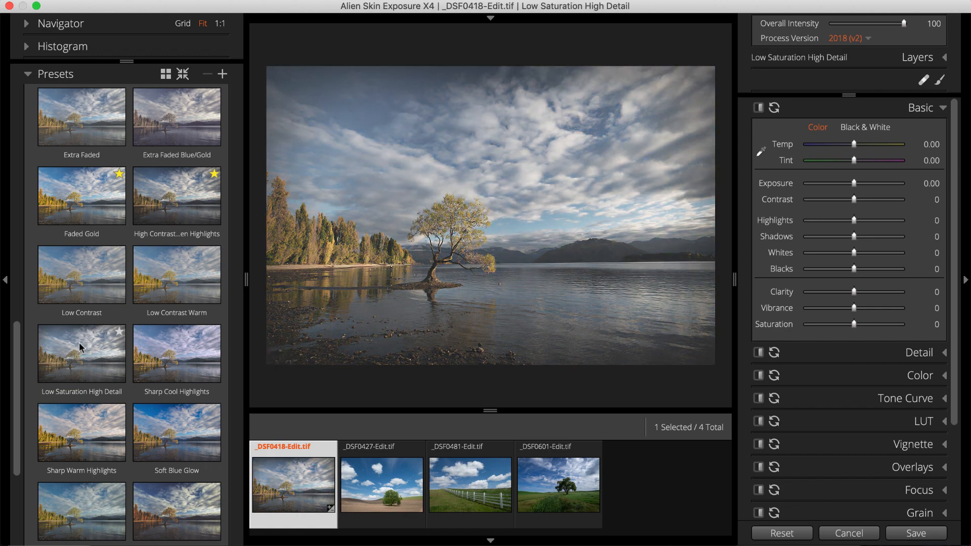
left_click(81, 353)
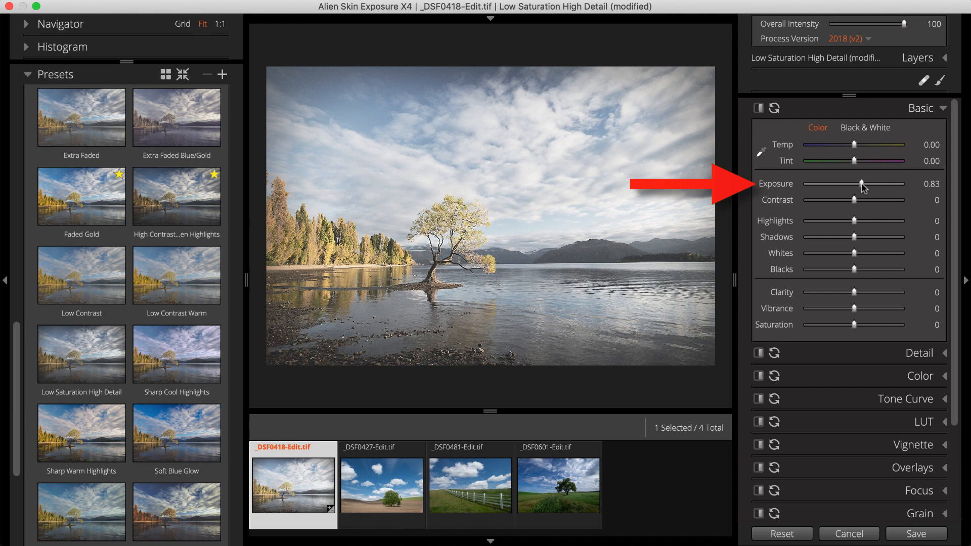
mouse_move(863, 201)
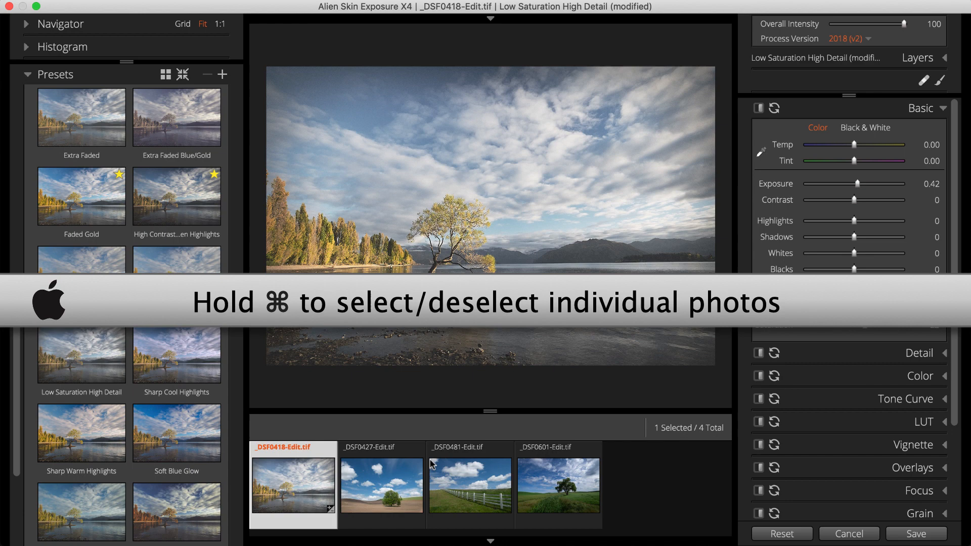
Add the remaining landscape photos to the selection and save the edits to all four photos.
left_click(557, 486)
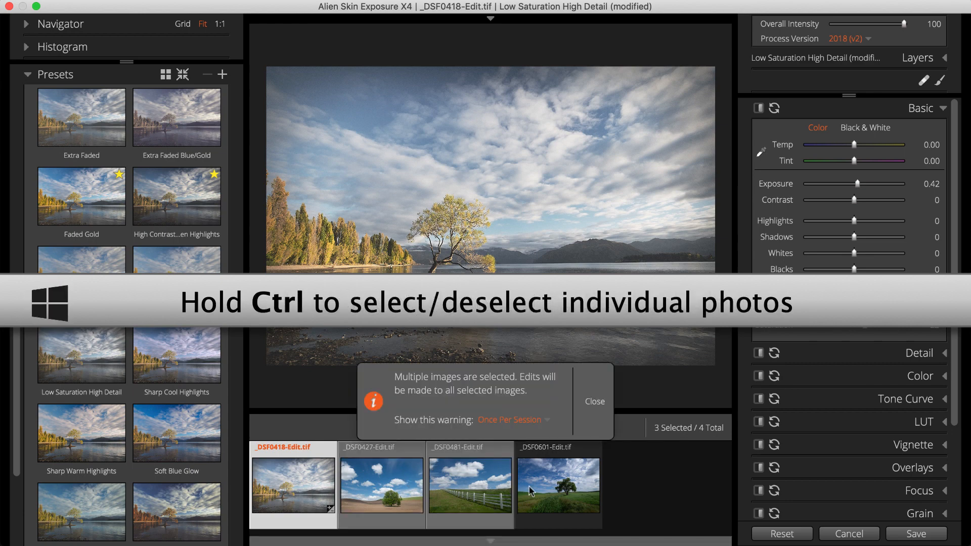
left_click(558, 487)
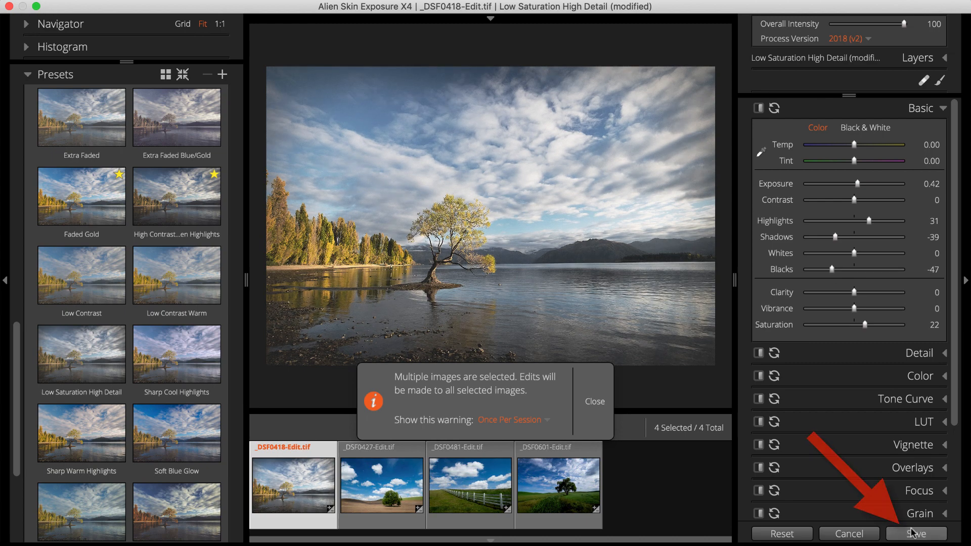
left_click(916, 534)
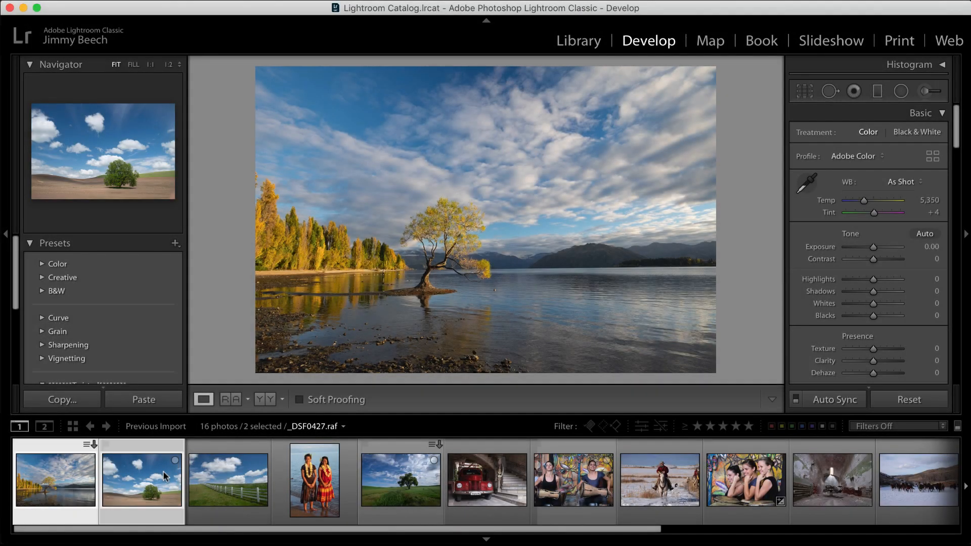
Select the tree-on-hill photo in the filmstrip alongside the edited copies.
left_click(572, 480)
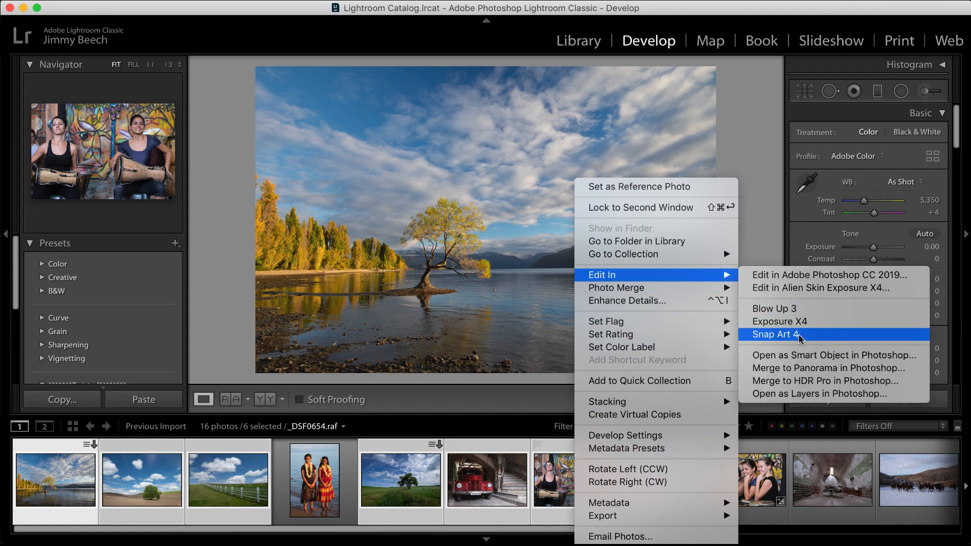
Send the six selected photos to Snap Art 4 via Edit In.
left_click(776, 335)
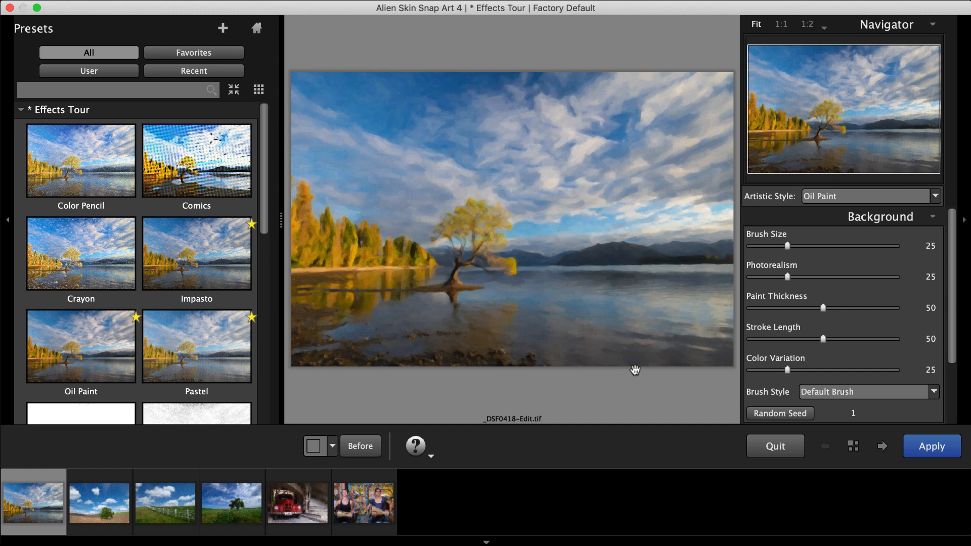
mouse_move(556, 360)
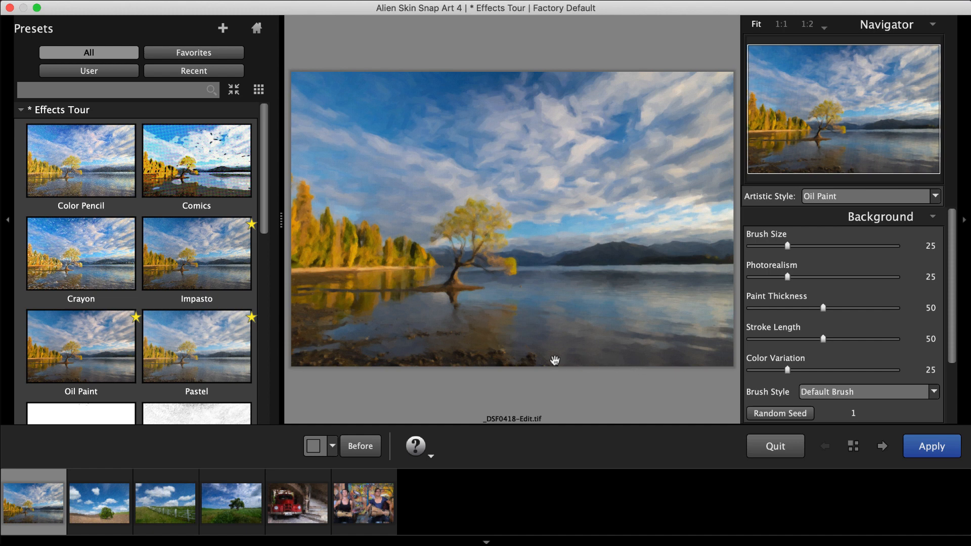
mouse_move(105, 278)
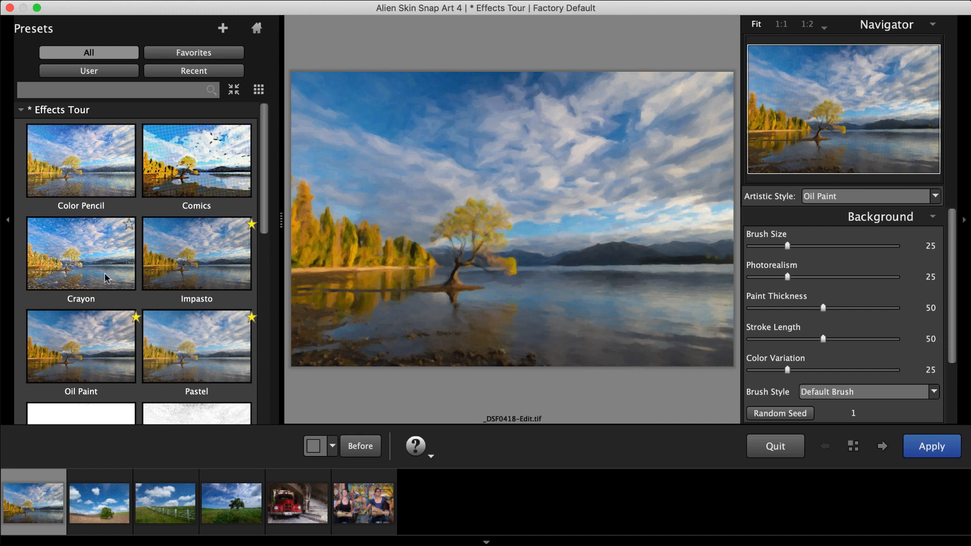
Show large preset previews and browse the Effects Tour looks from Color Pencil to Watercolor.
left_click(81, 346)
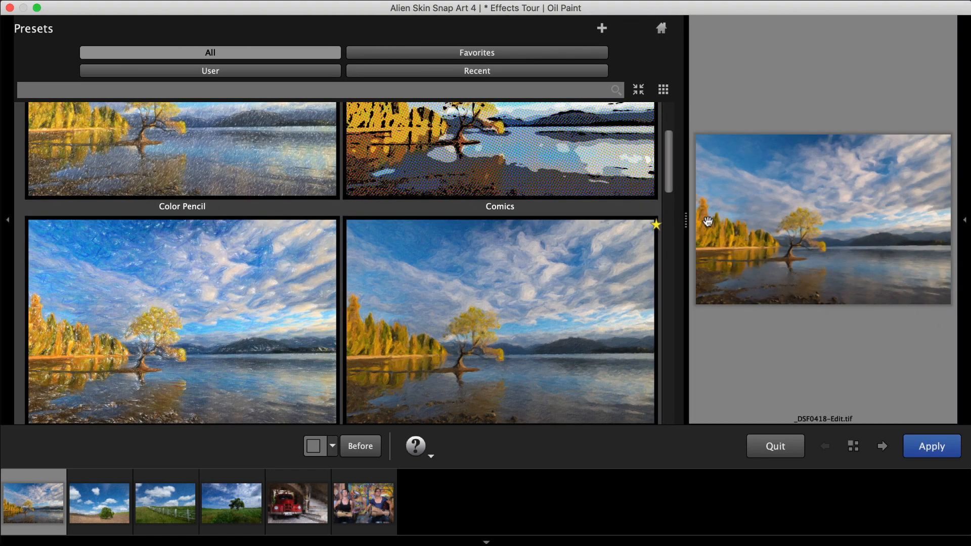
mouse_move(565, 285)
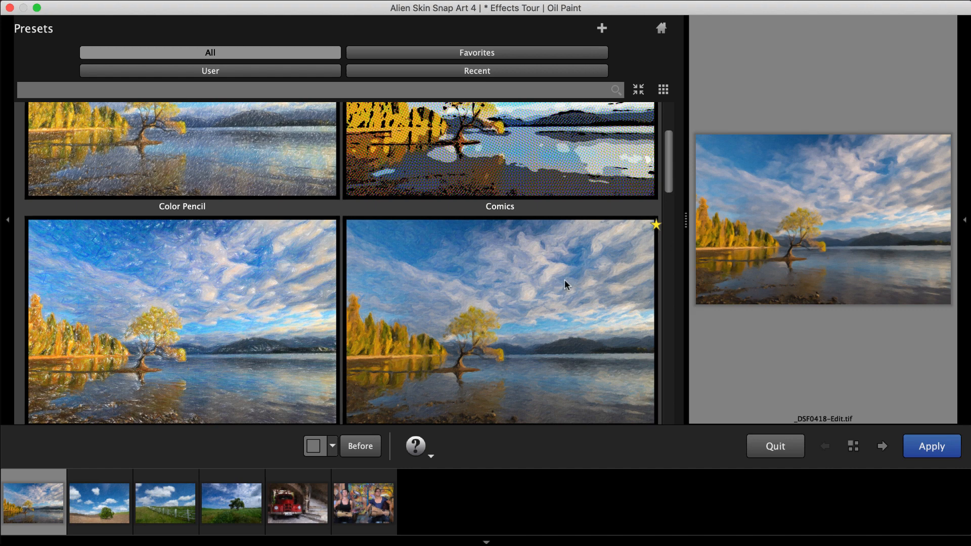
mouse_move(553, 277)
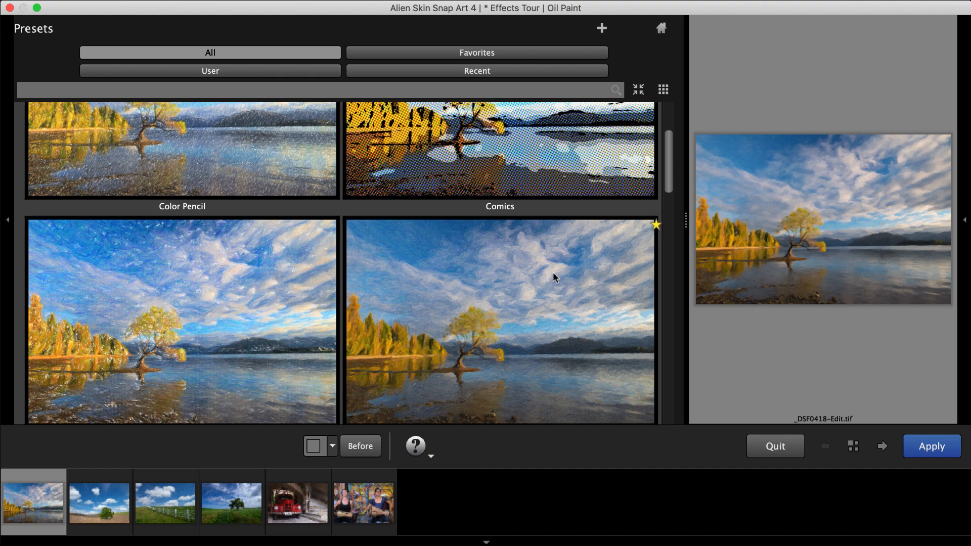
scroll("down", 3)
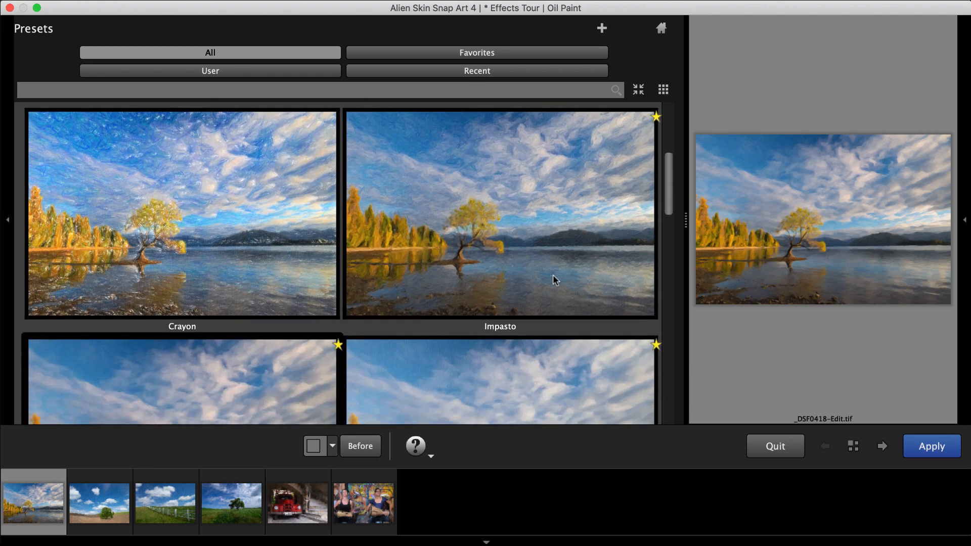
scroll("down", 3)
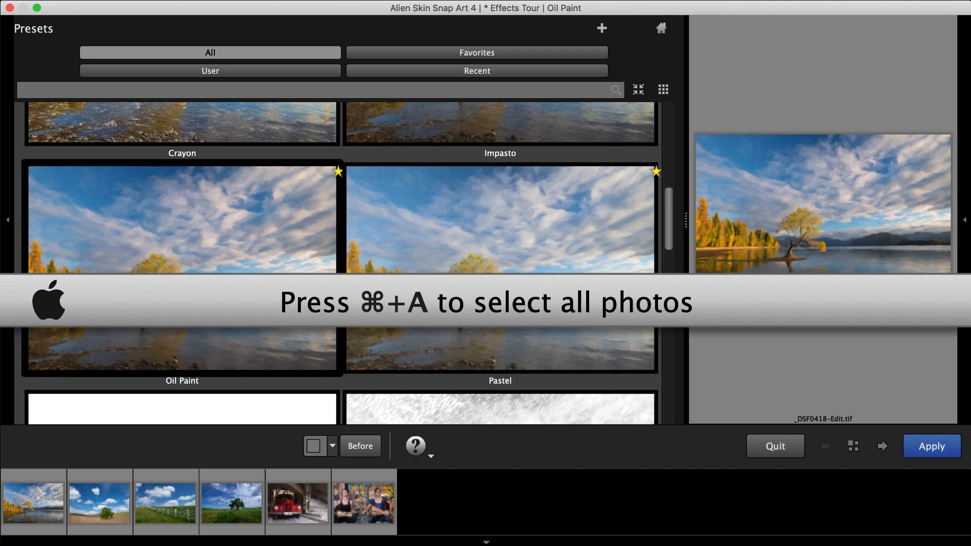
scroll("down", 3)
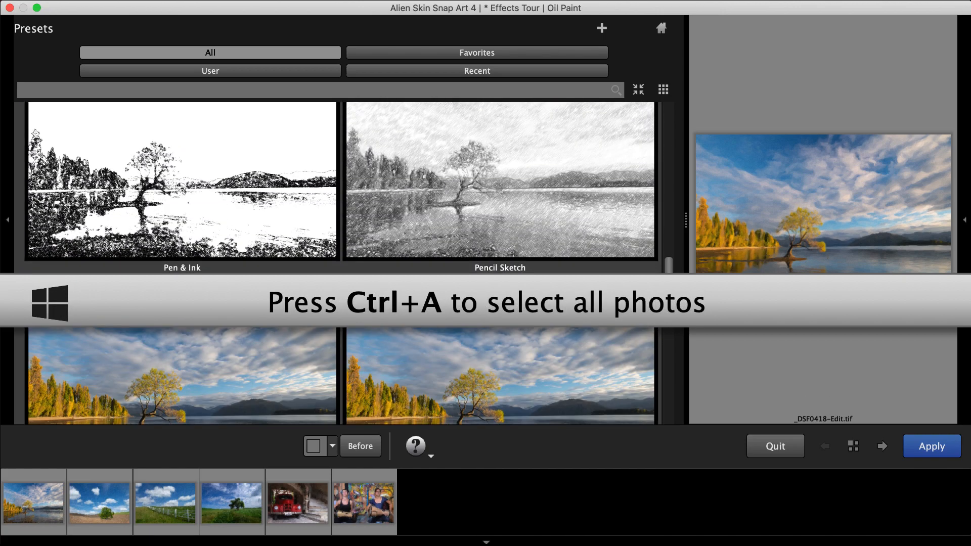
scroll("down", 3)
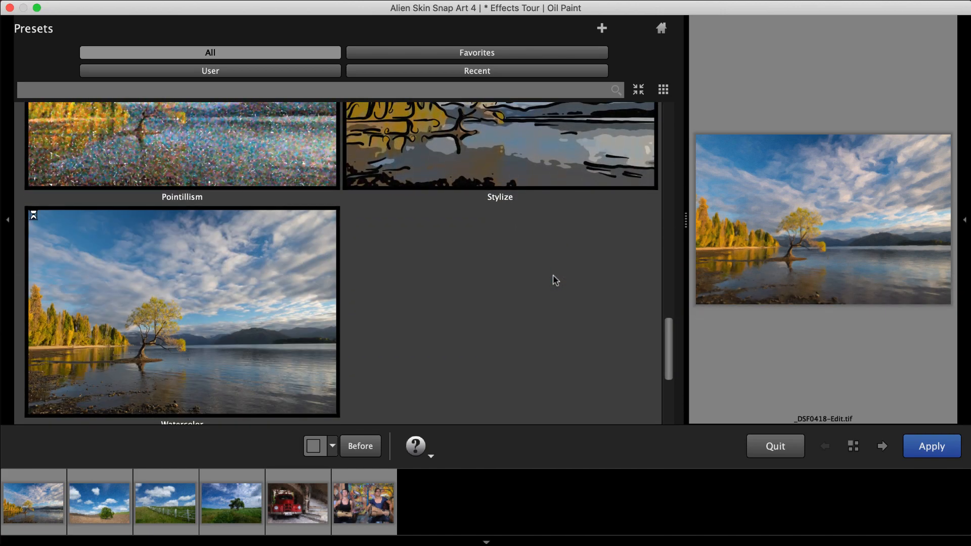
Choose the Watercolor style, tweak its Background, and apply it to all photos.
left_click(181, 312)
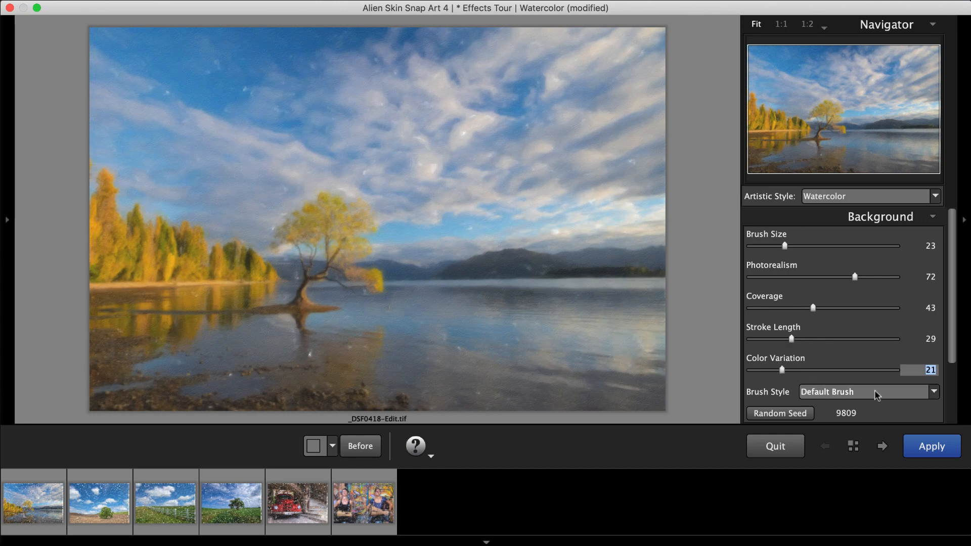
left_click(932, 447)
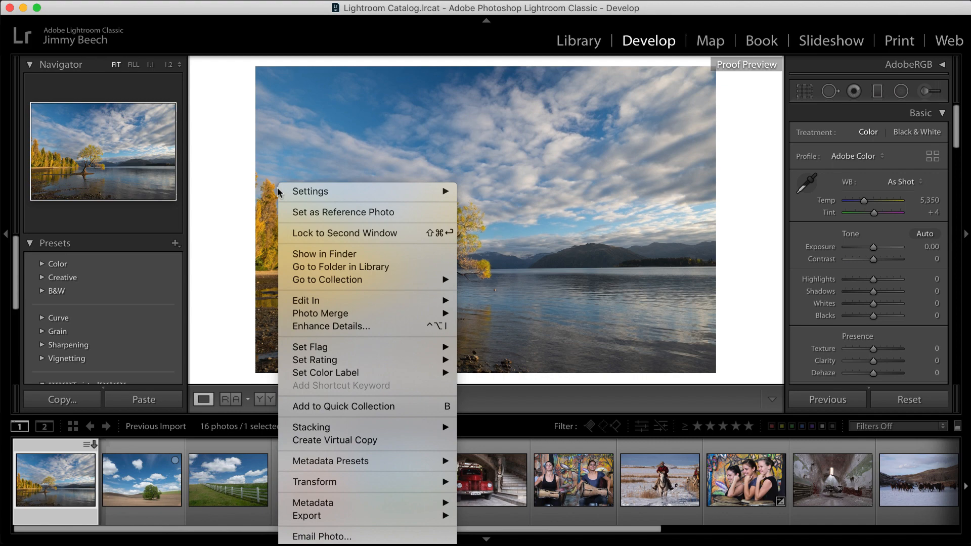
mouse_move(305, 301)
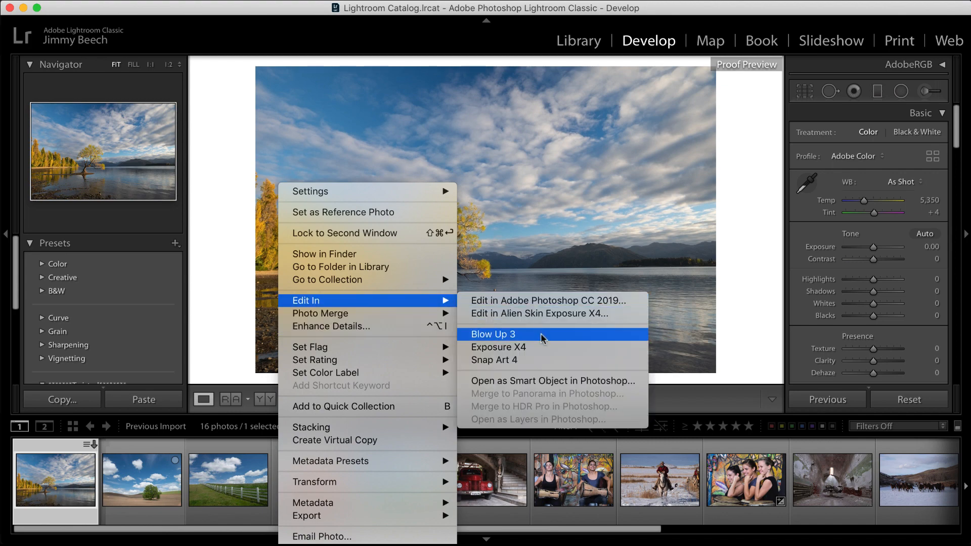
Edit a 16-bit TIFF copy of the lake-tree photo with Lightroom adjustments in Blow Up 3.
left_click(493, 334)
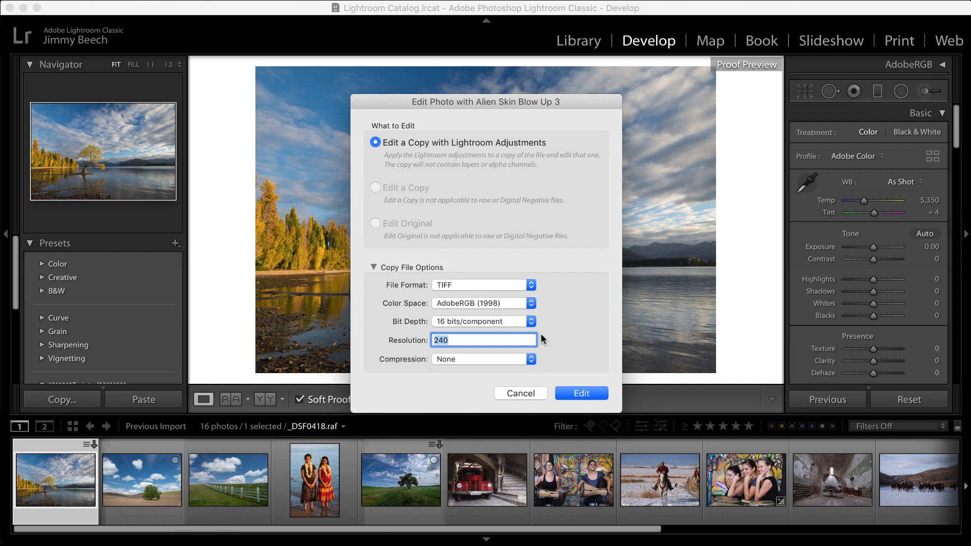
left_click(581, 394)
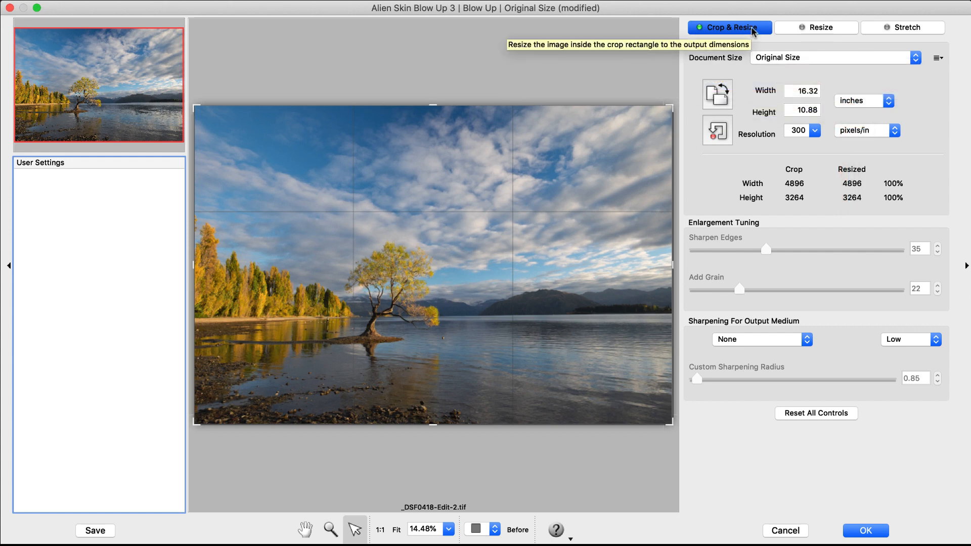
mouse_move(868, 52)
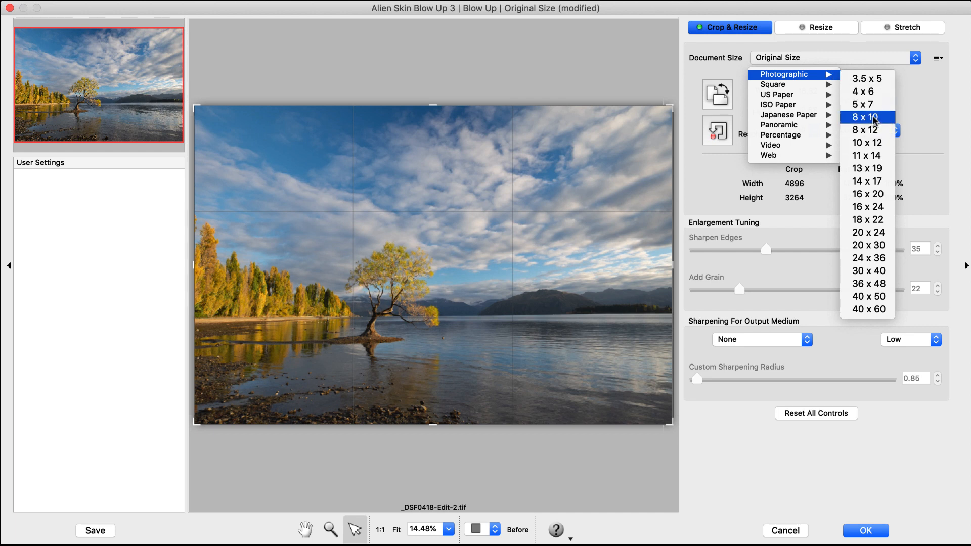
Choose the Photographic 8 x 10 document size, cropping the photo to 3000 by 2400 pixels.
left_click(865, 117)
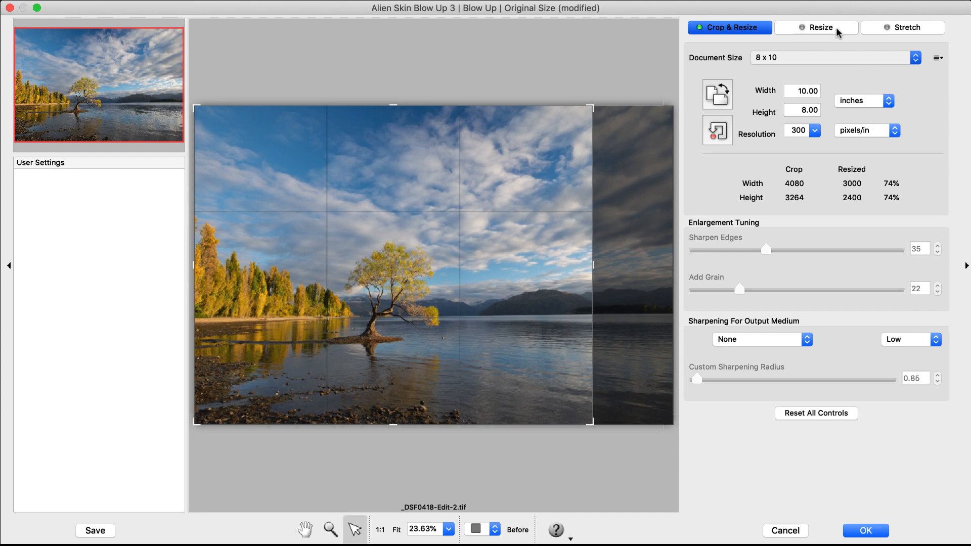
In Resize mode, set the photo to 3.5 x 5 inches without cropping.
left_click(816, 28)
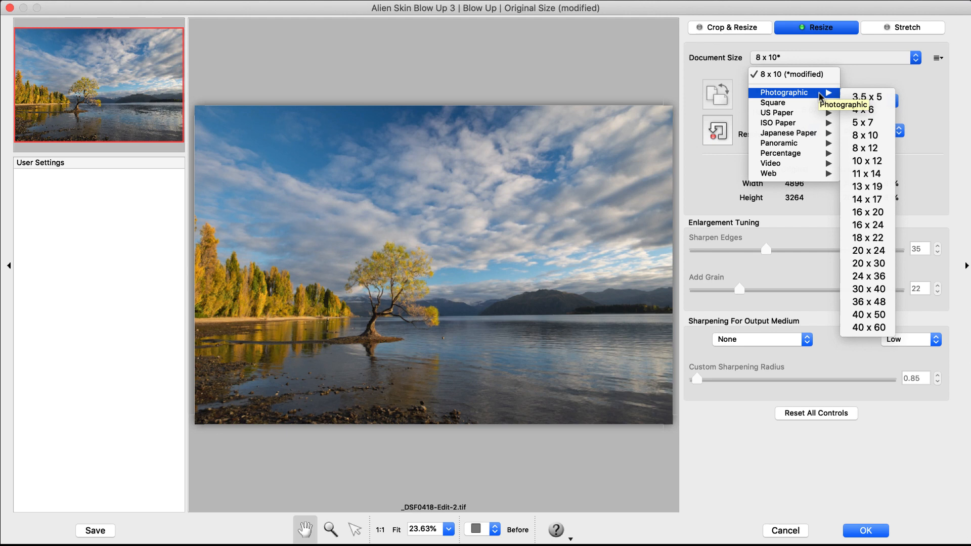
left_click(865, 97)
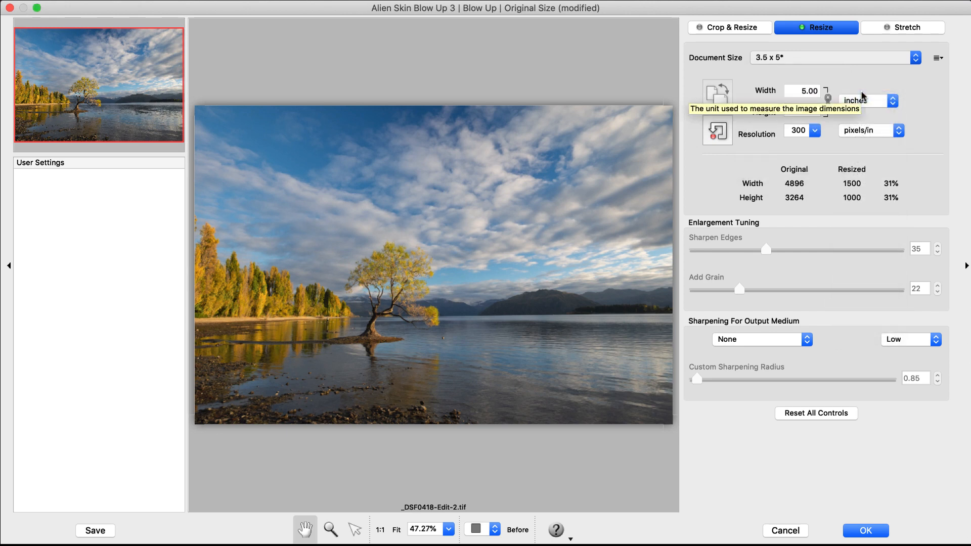
mouse_move(909, 37)
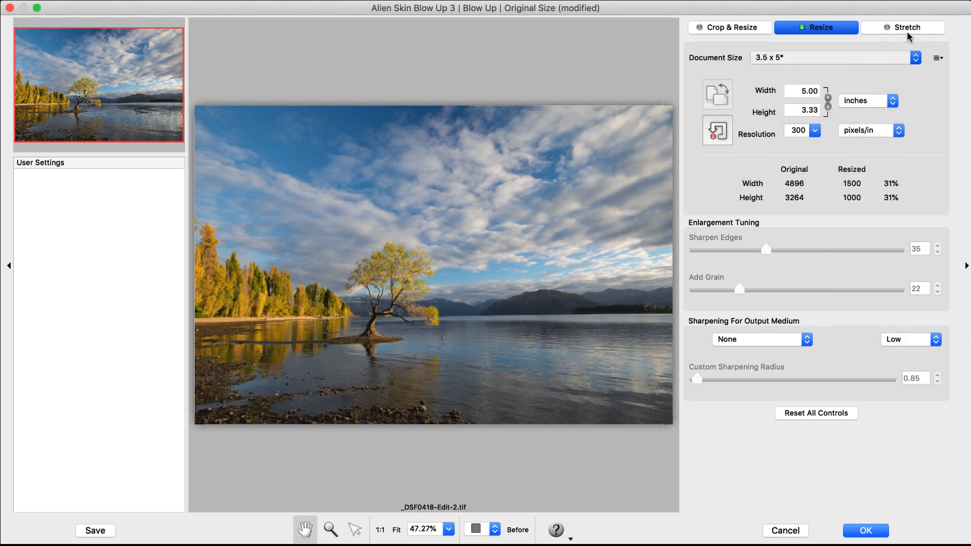
In Stretch mode, choose Square 10 x 10 so the photo fills 3000 by 3000 pixels.
left_click(904, 27)
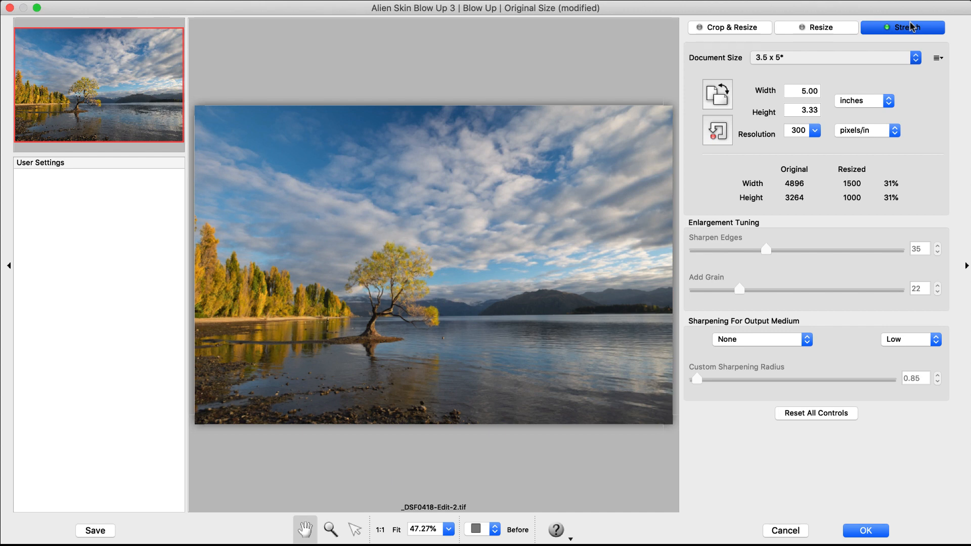
left_click(916, 57)
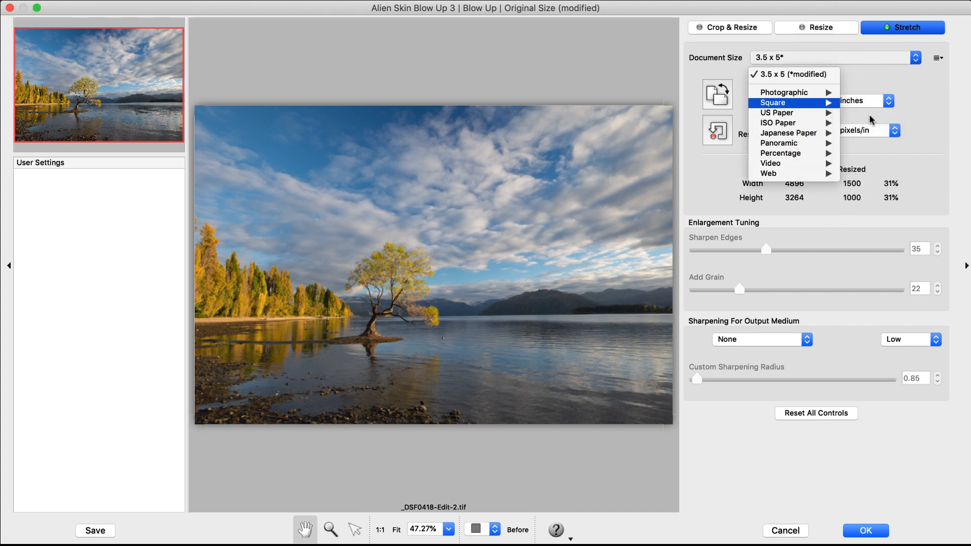
left_click(774, 103)
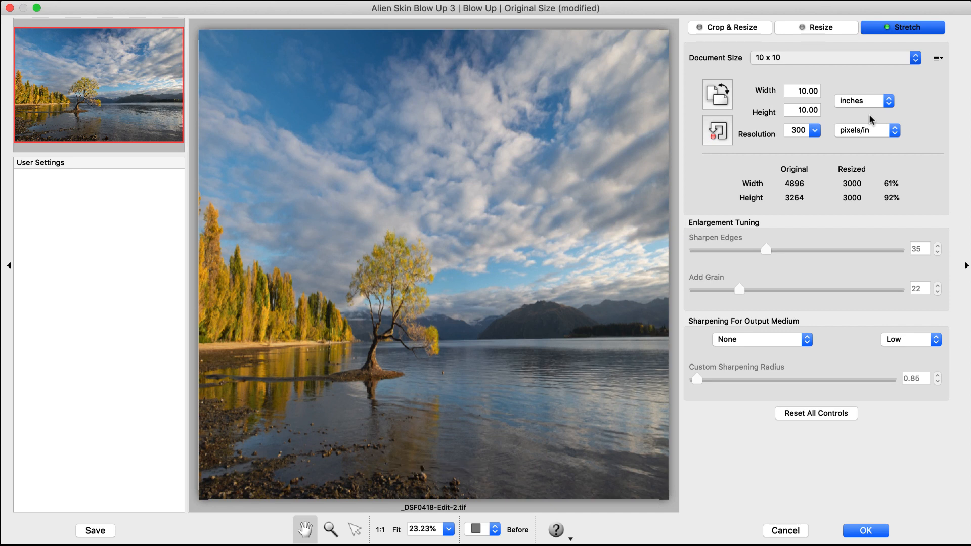
mouse_move(719, 131)
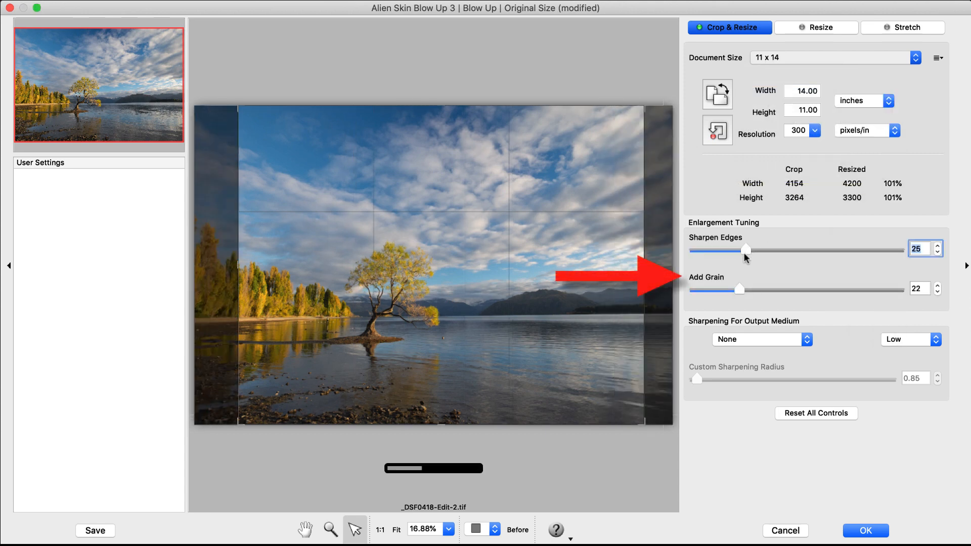
Set Add Grain to 12, sharpen for Screen (web), and accept with OK.
left_click(757, 339)
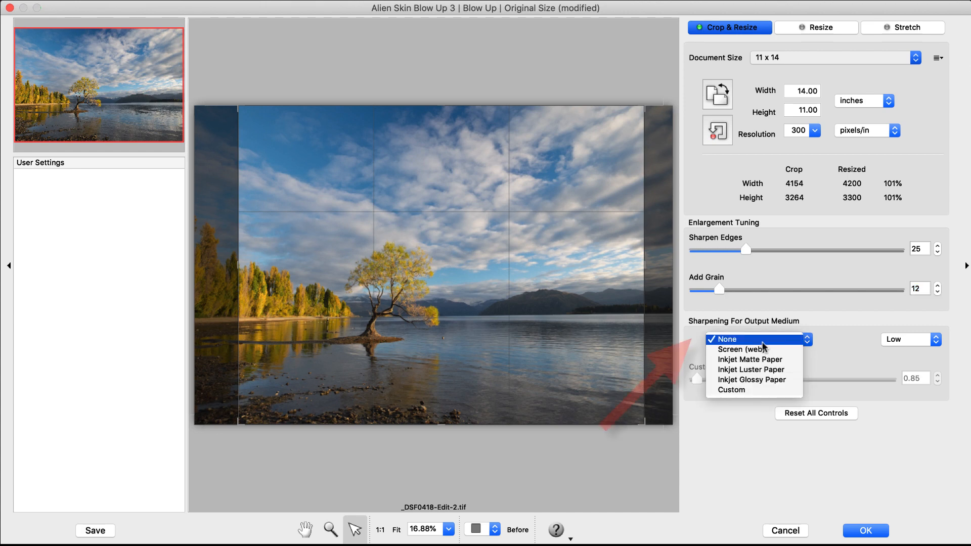
left_click(730, 350)
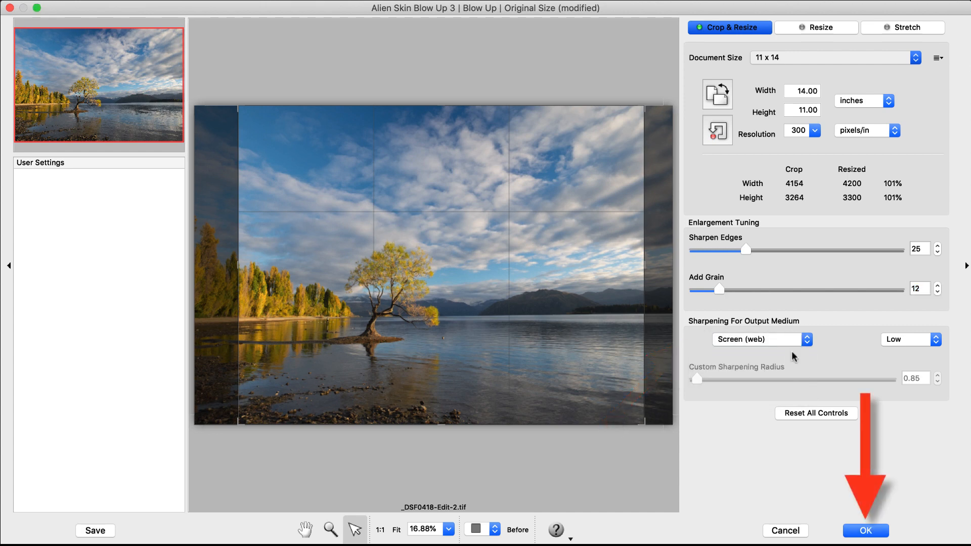
left_click(865, 532)
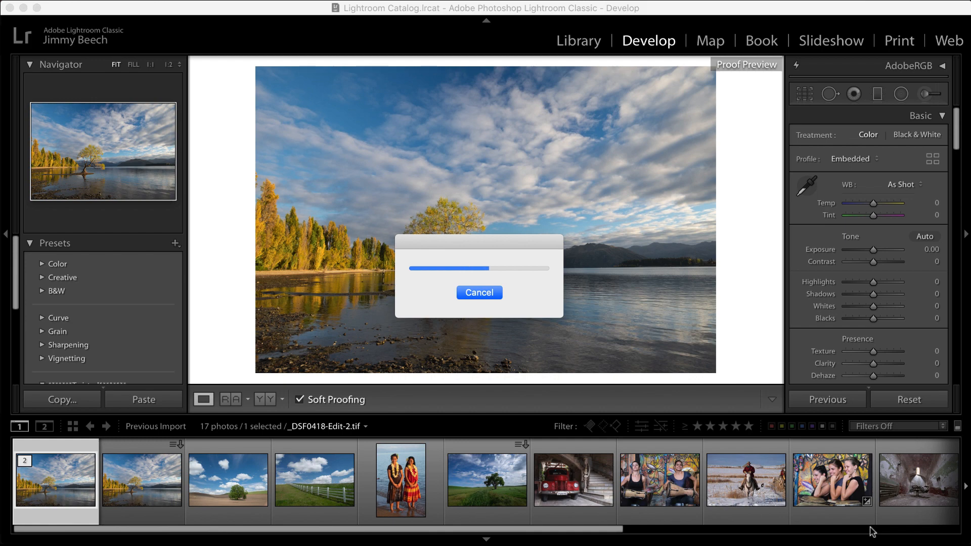
Select the re-imported enlarged copy in Lightroom's filmstrip beside the original.
left_click(478, 292)
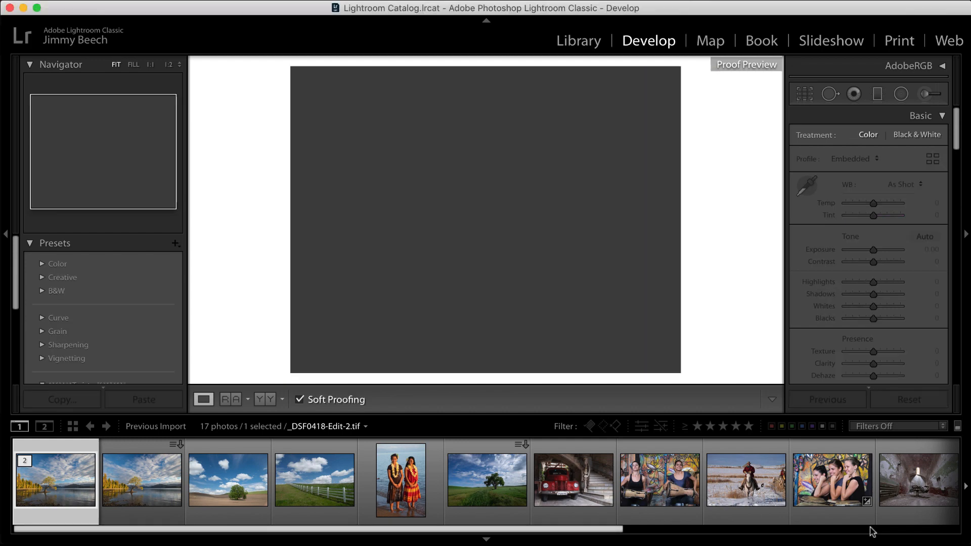